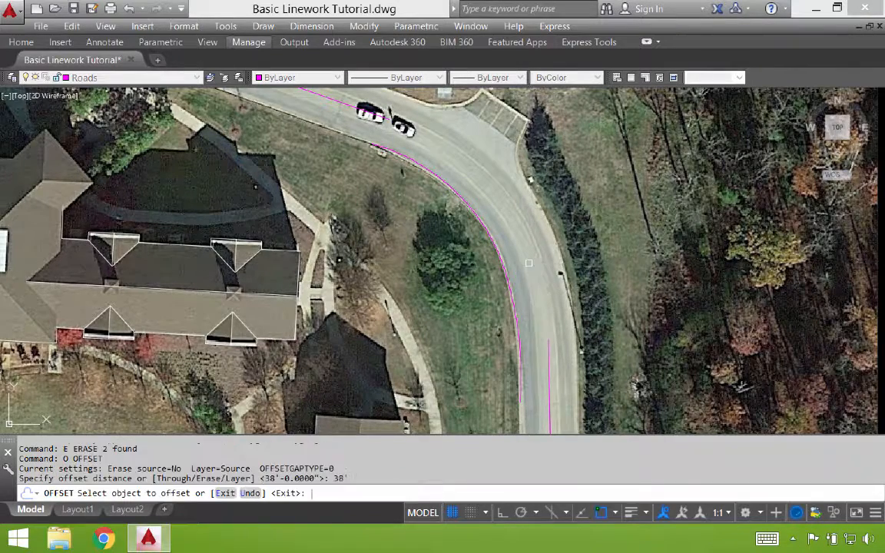
# Step: Erase the earlier curved road-edge linework, leaving the two straight centerline tangents
pyautogui.click(529, 263)
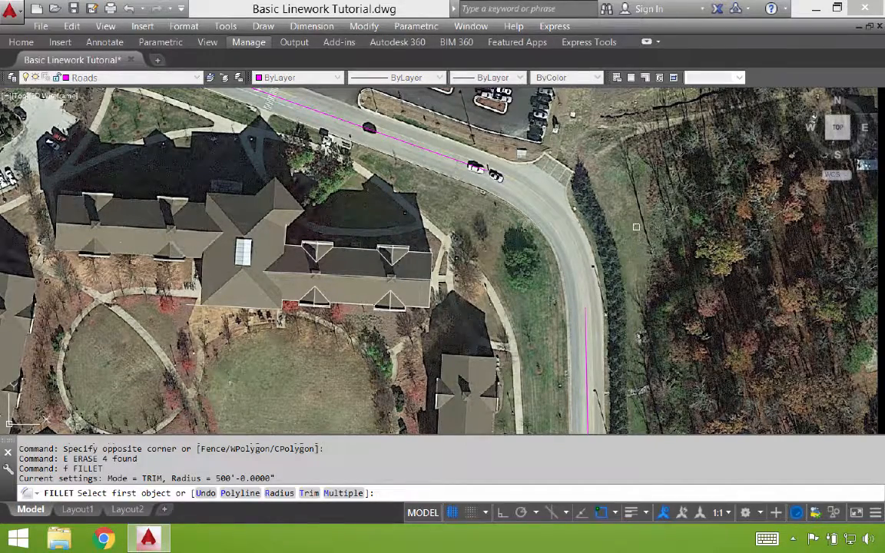
# Step: Fillet the tangents with a 200' radius, erase that arc, then set the radius to 160'
pyautogui.write('r')
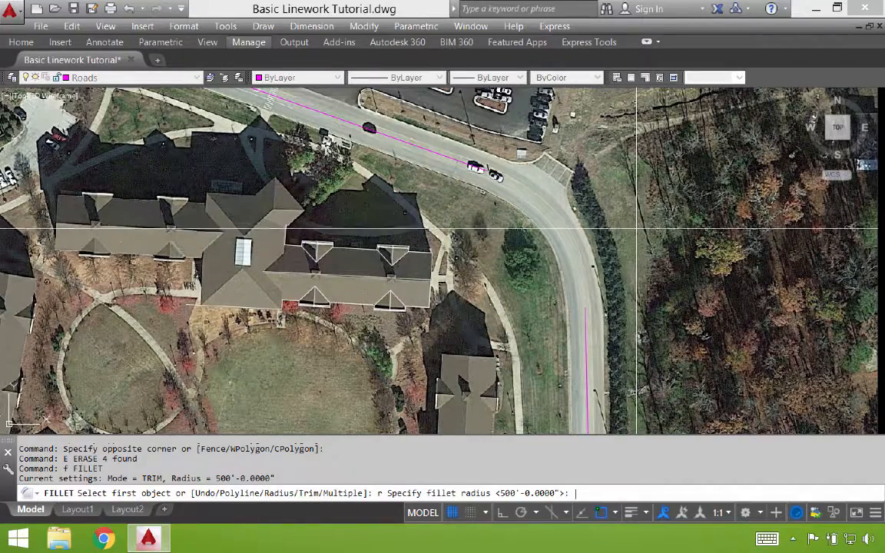
pyautogui.write('50')
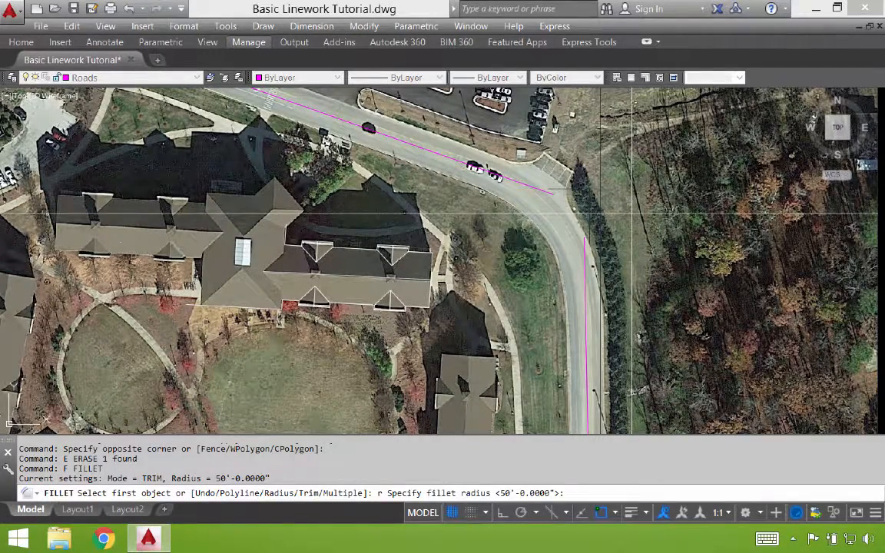
pyautogui.write('200')
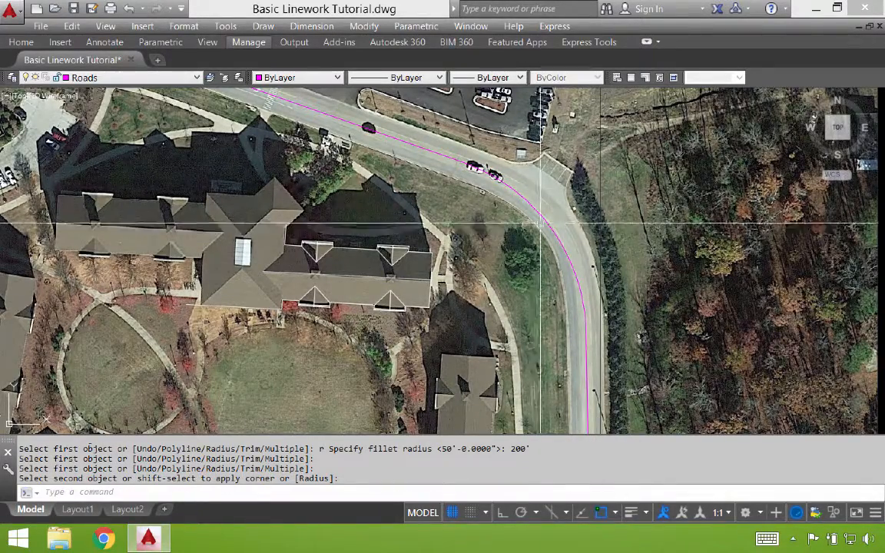
pyautogui.click(538, 238)
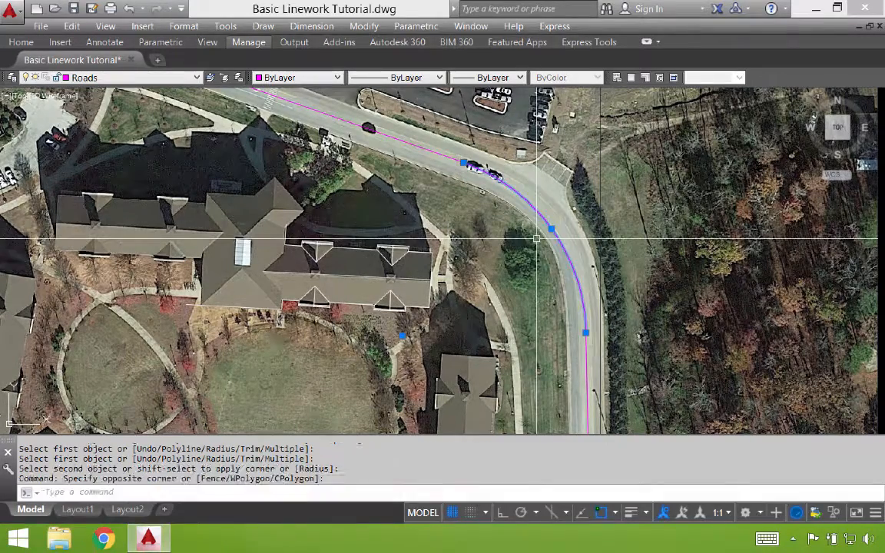
pyautogui.write('r')
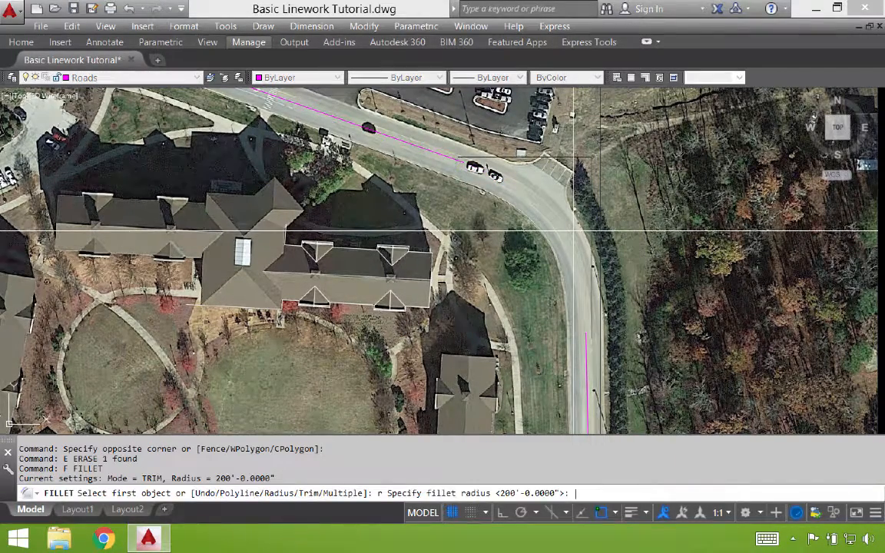
pyautogui.write("160'")
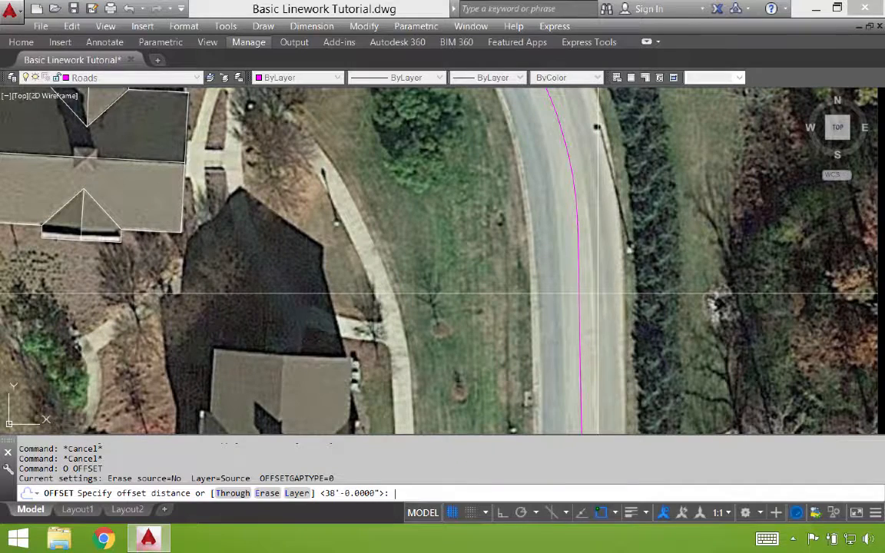
# Step: Set a 19-foot offset distance from the filleted centerline for the curb faces
pyautogui.write('19')
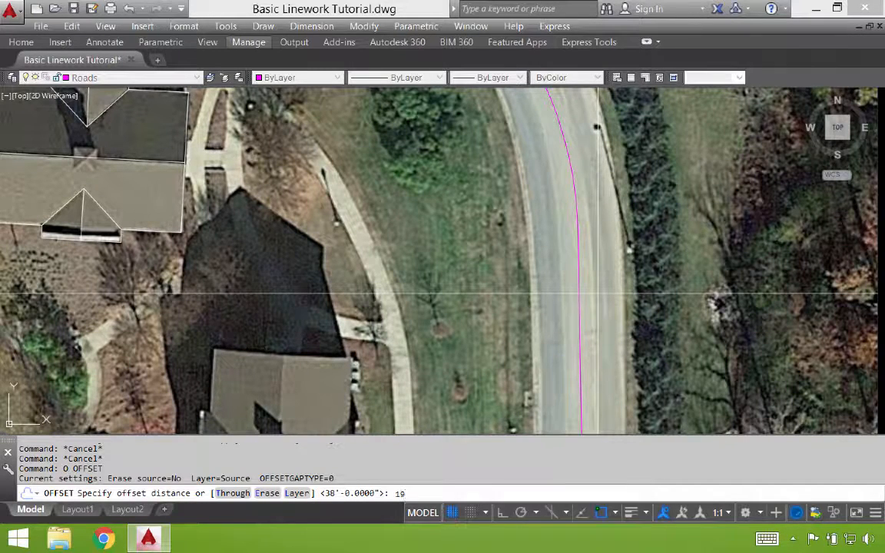
pyautogui.press('Return')
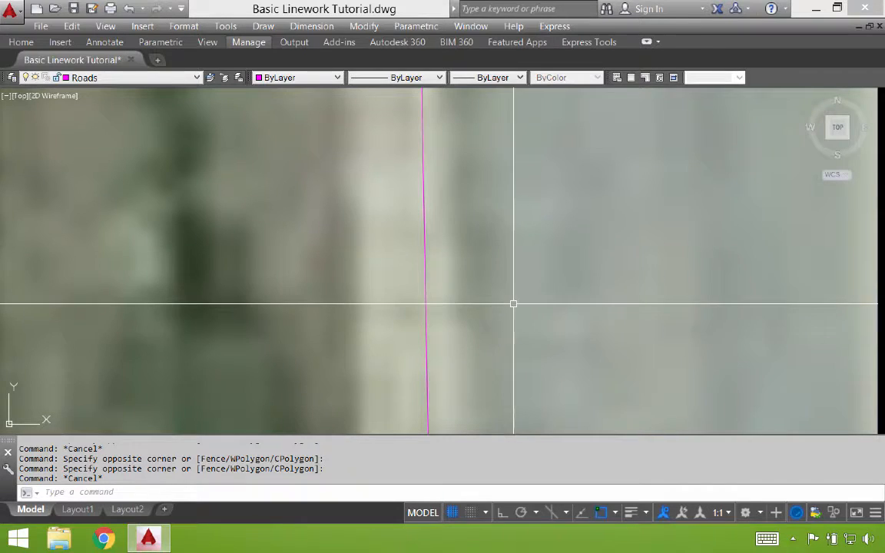
pyautogui.moveTo(508, 298)
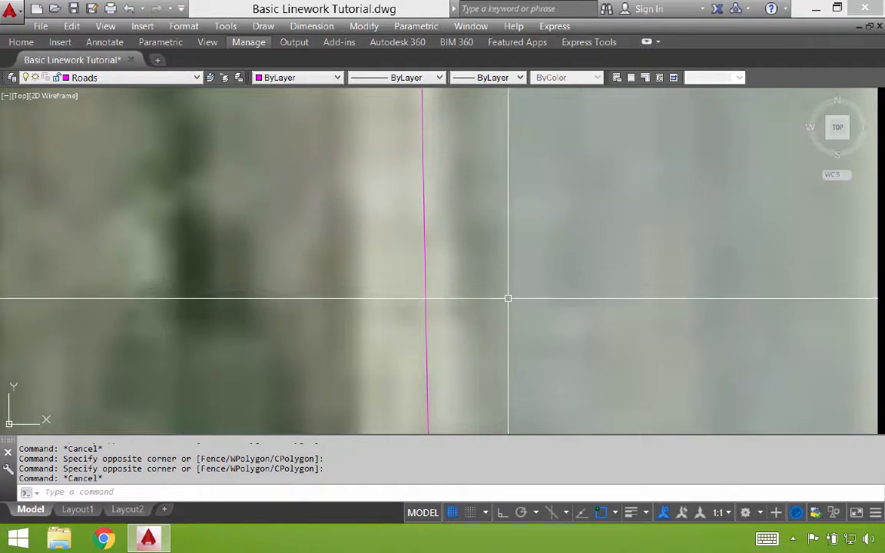
pyautogui.moveTo(486, 331)
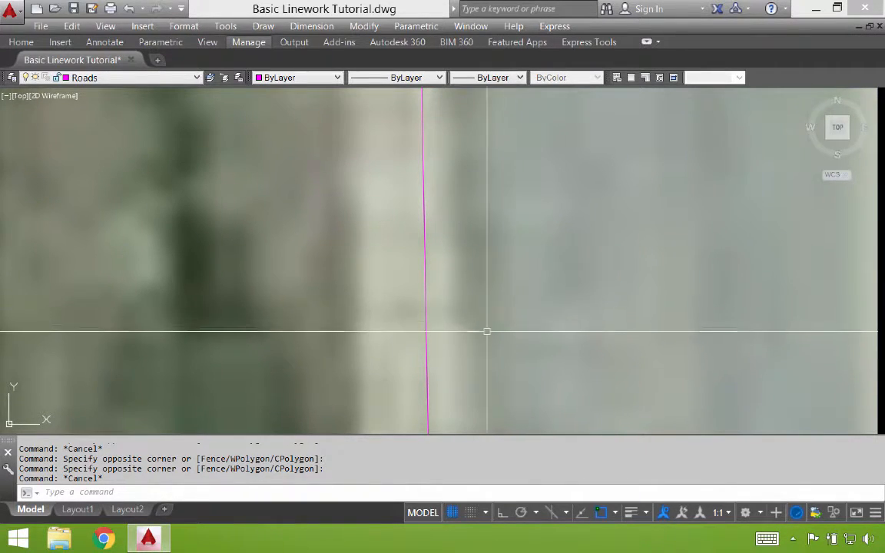
pyautogui.moveTo(420, 309)
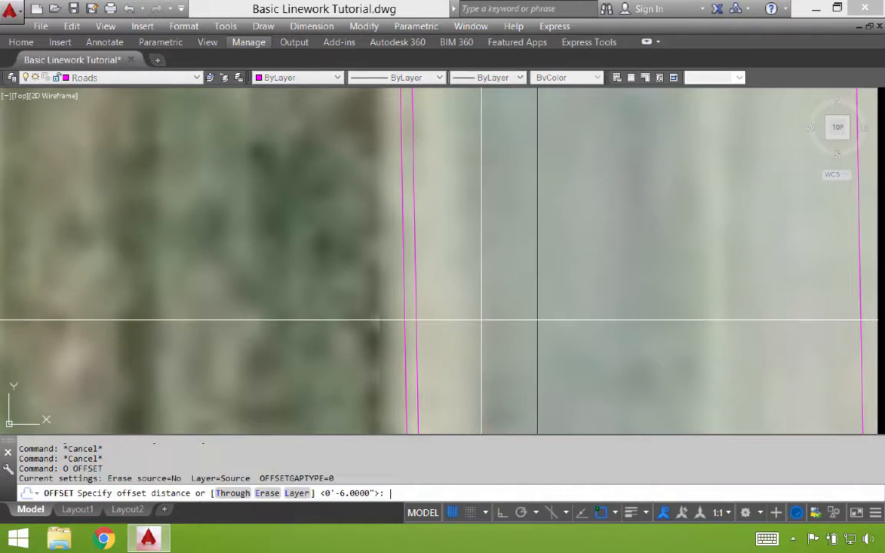
# Step: Enter a 1.5-foot offset distance for the edge-of-pavement line
pyautogui.write("1.5'")
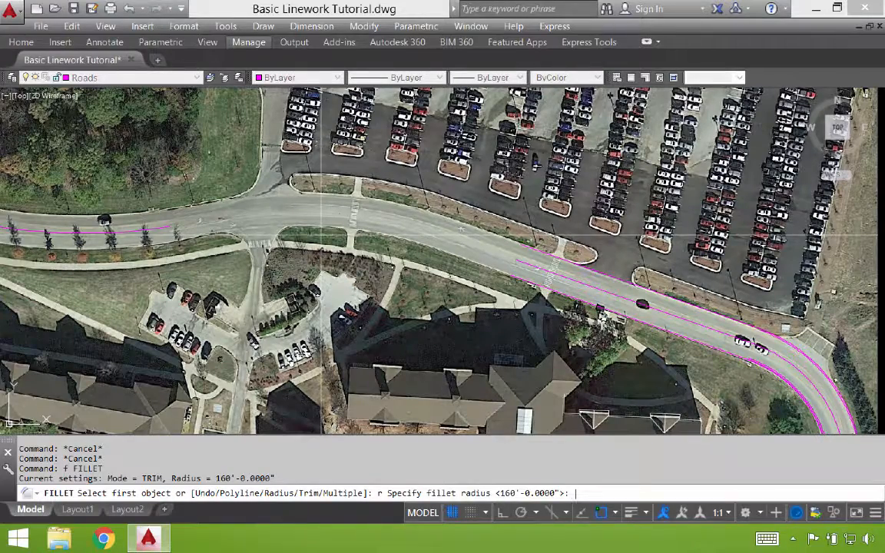
# Step: Enter 500 as the fillet radius for the next corner
pyautogui.write('500')
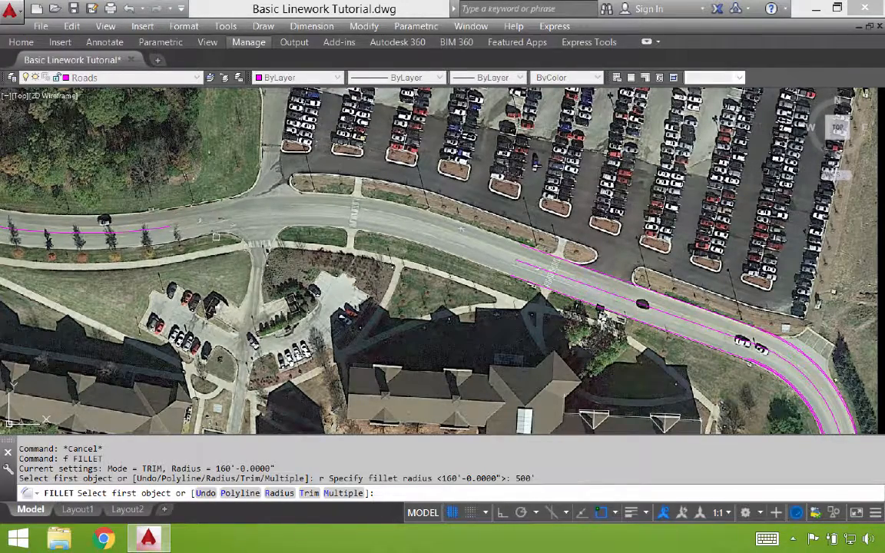